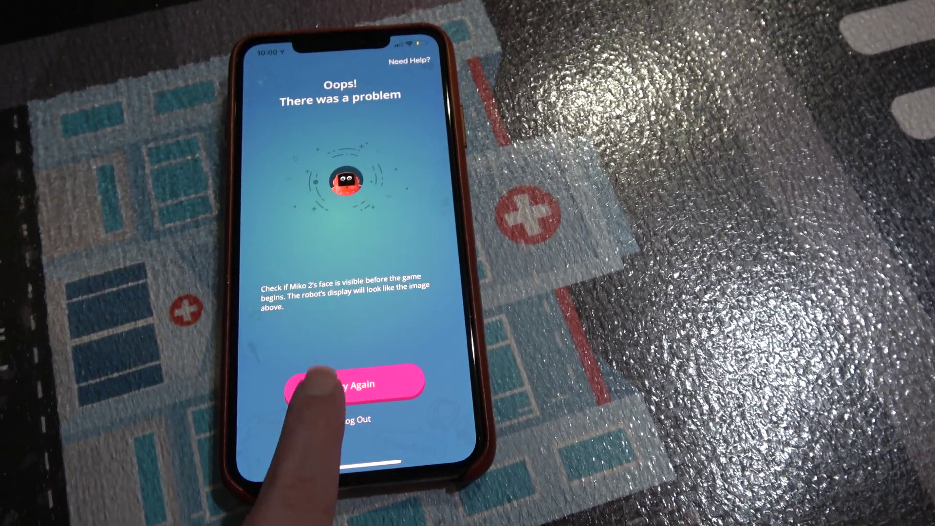
Retry from the 'Oops! There was a problem' screen so the app rescans for Miko 2.
left_click(354, 386)
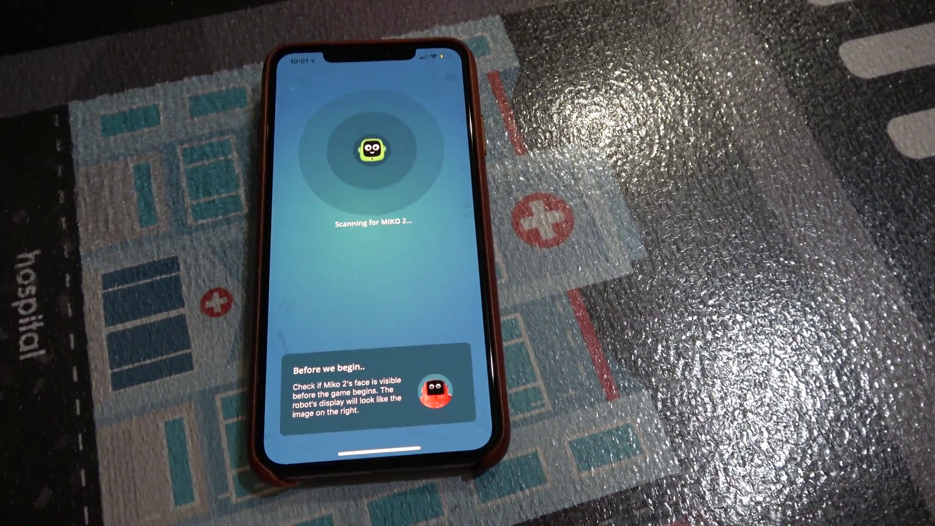